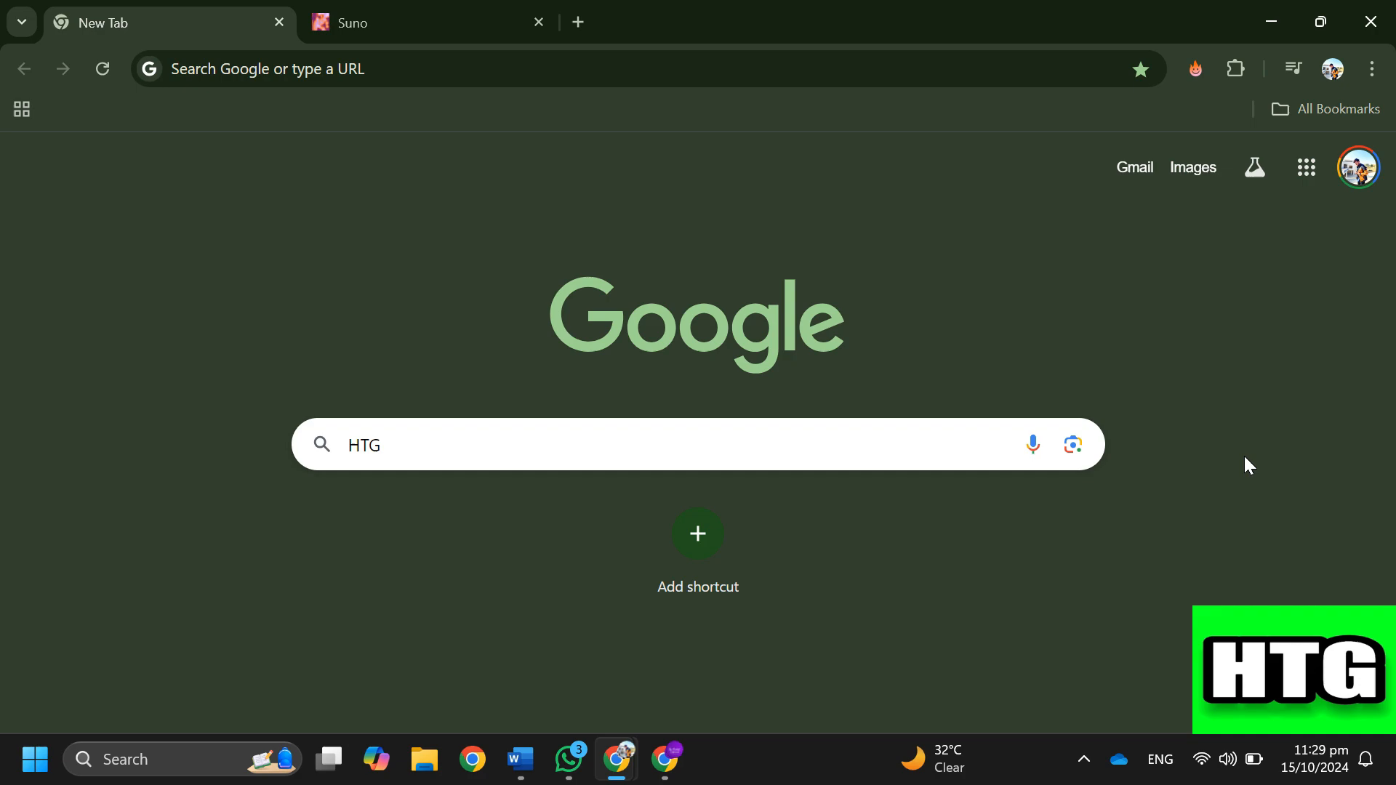
pyautogui.moveTo(608, 198)
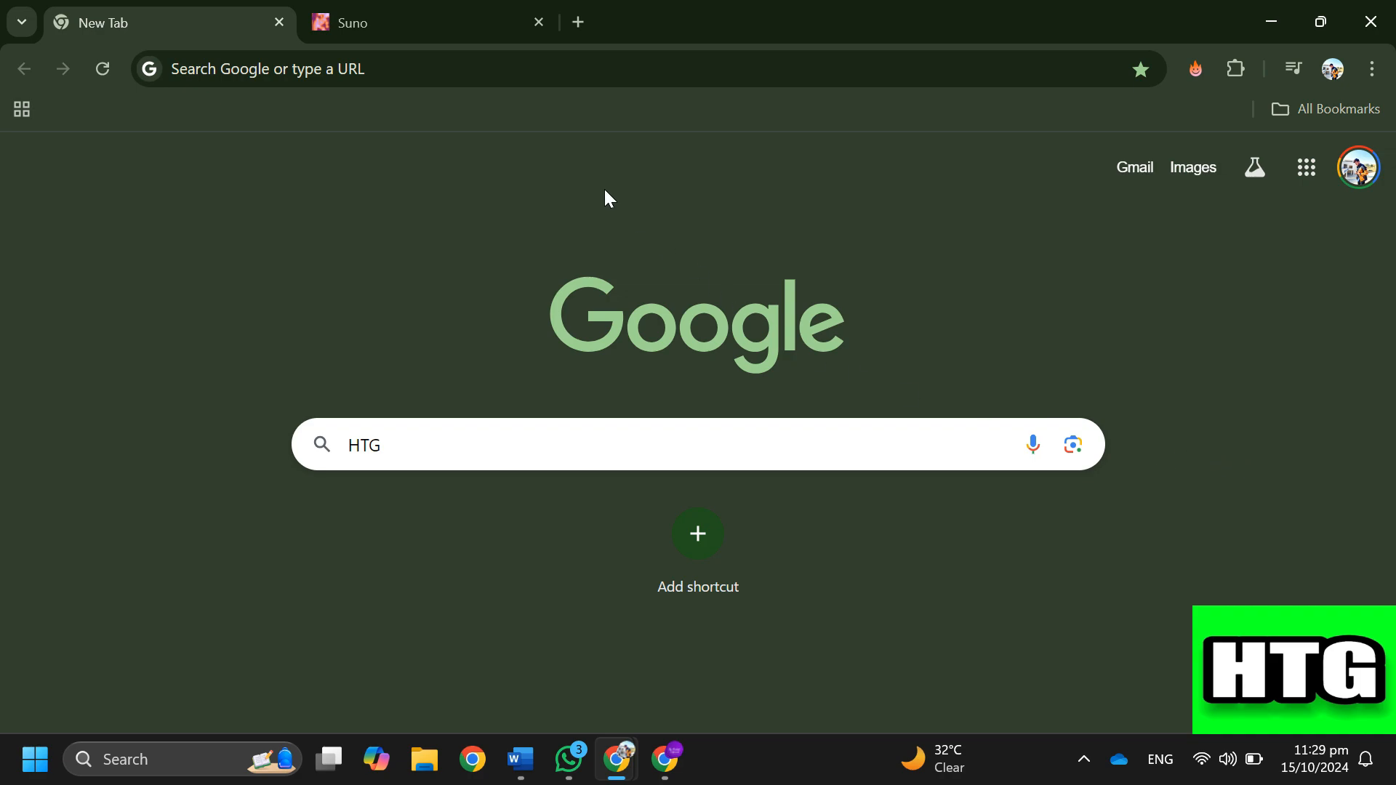
# - Switch Chrome to the Suno site showing its Global Trending songs
pyautogui.click(427, 22)
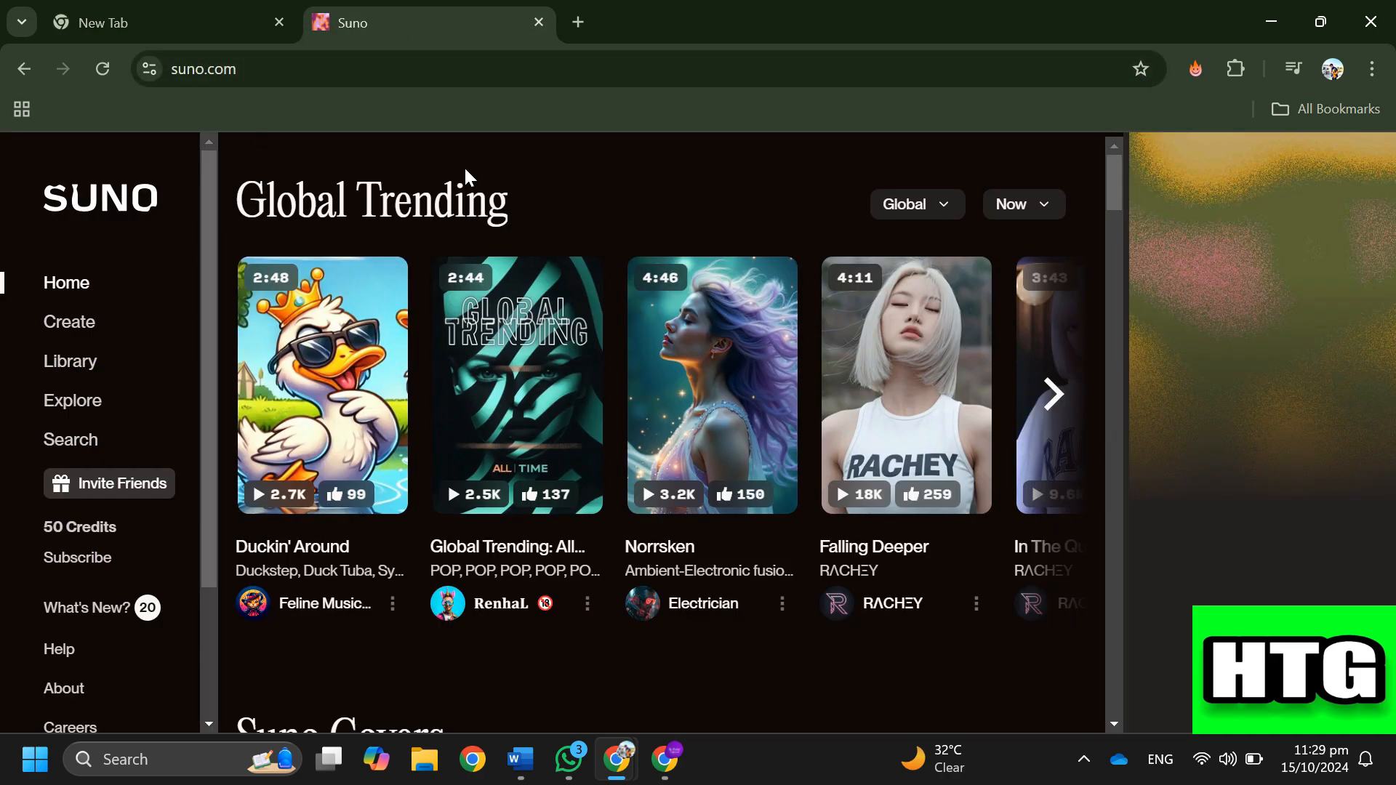
pyautogui.moveTo(116, 369)
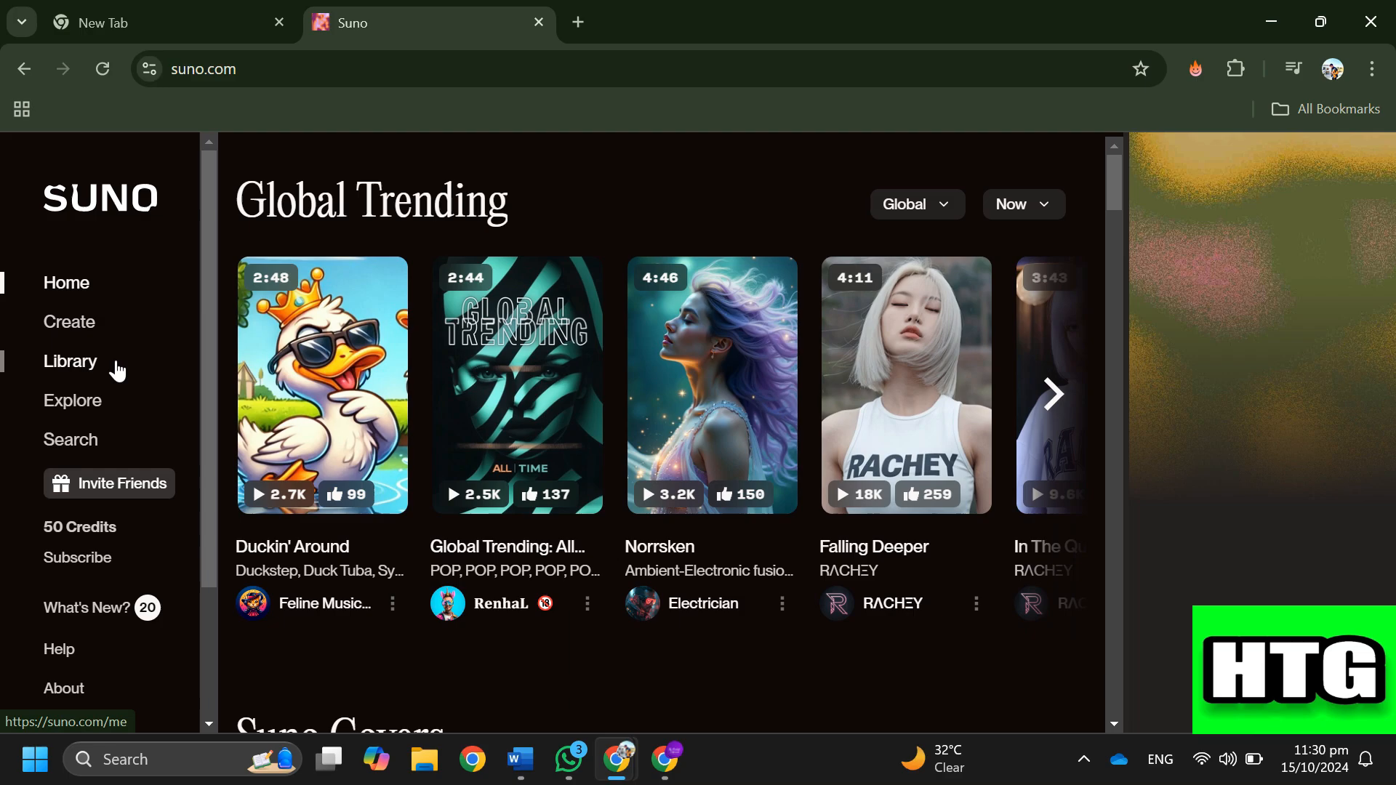
# - Show the Library of own songs with the mood tracks in view
pyautogui.click(70, 361)
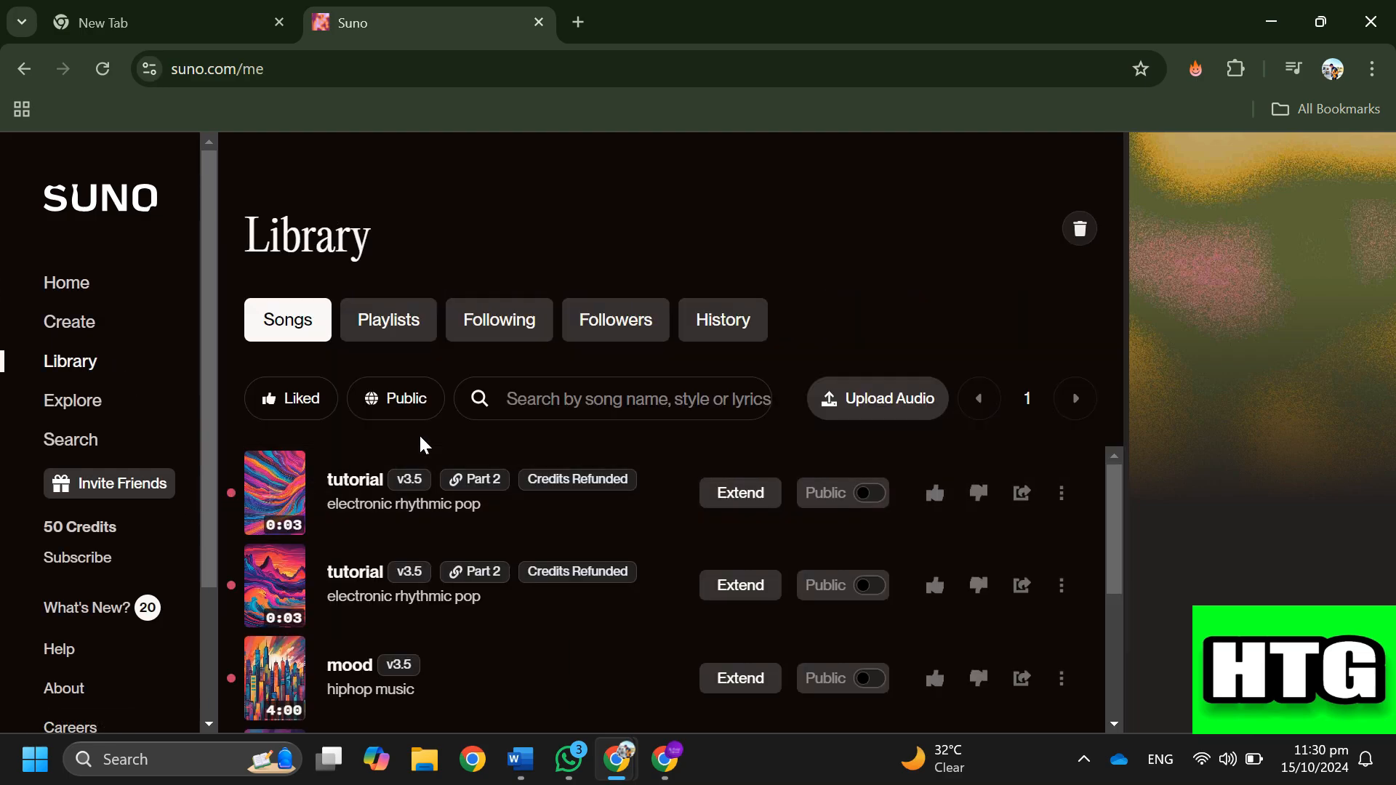
pyautogui.scroll(-3)
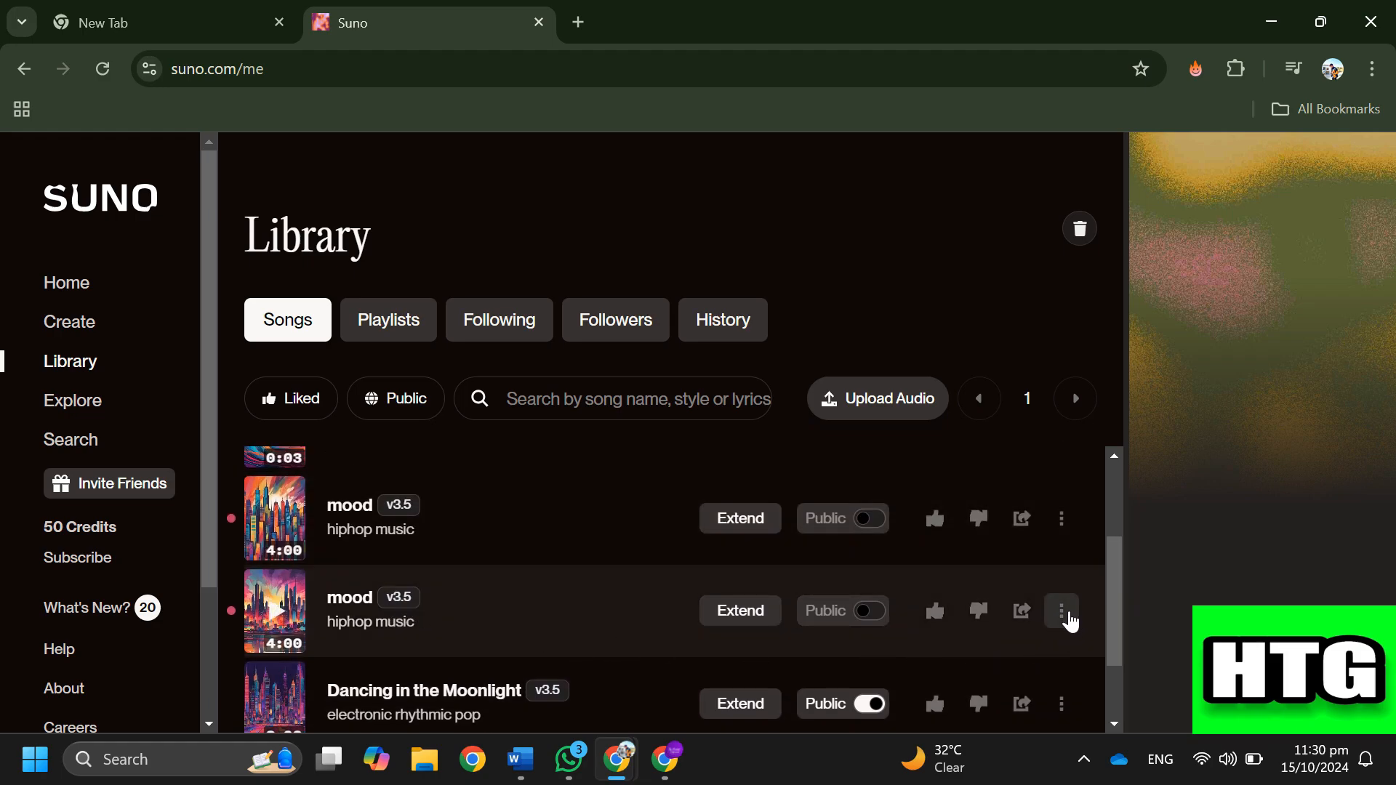
pyautogui.moveTo(1064, 624)
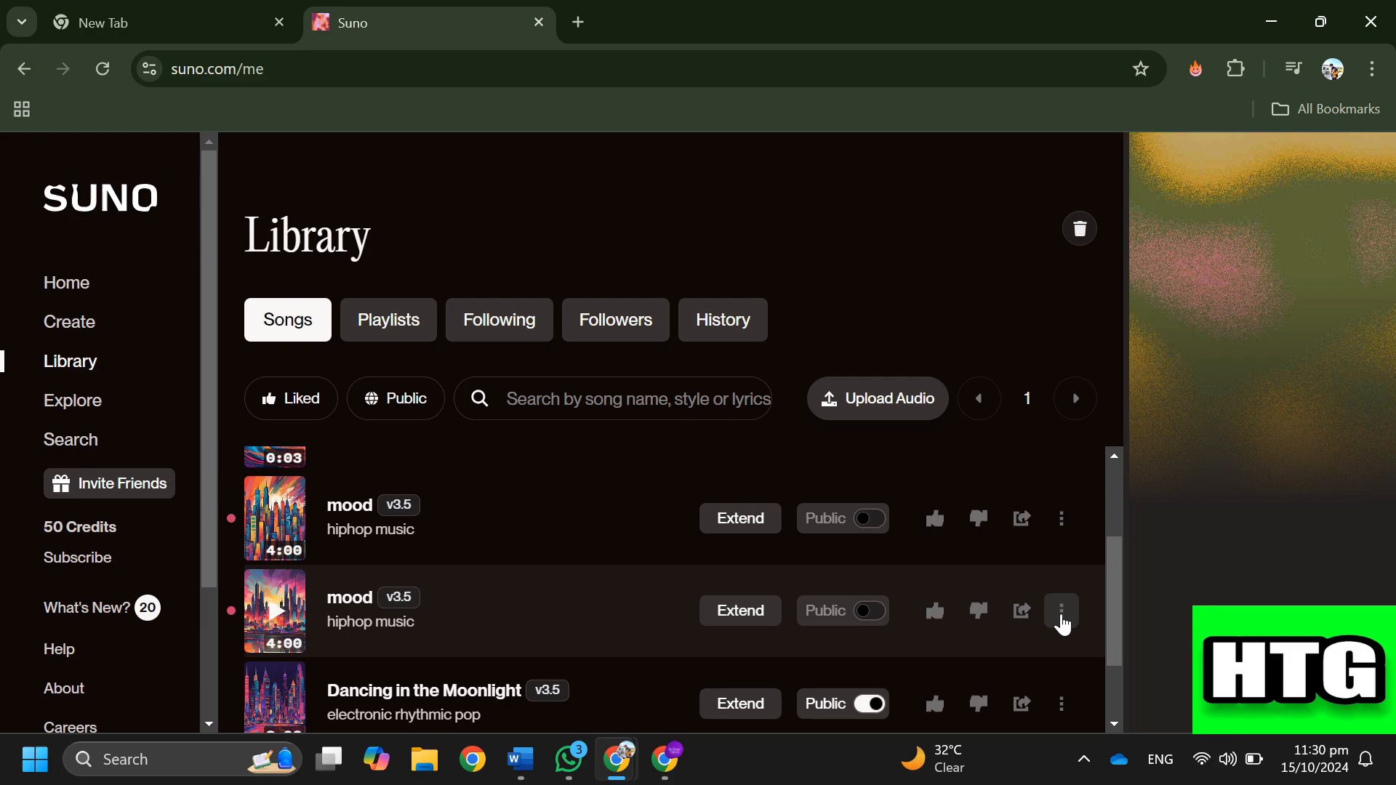
# - Reveal the second mood song's options menu including Edit, Share, Download and Move to Trash
pyautogui.click(1060, 611)
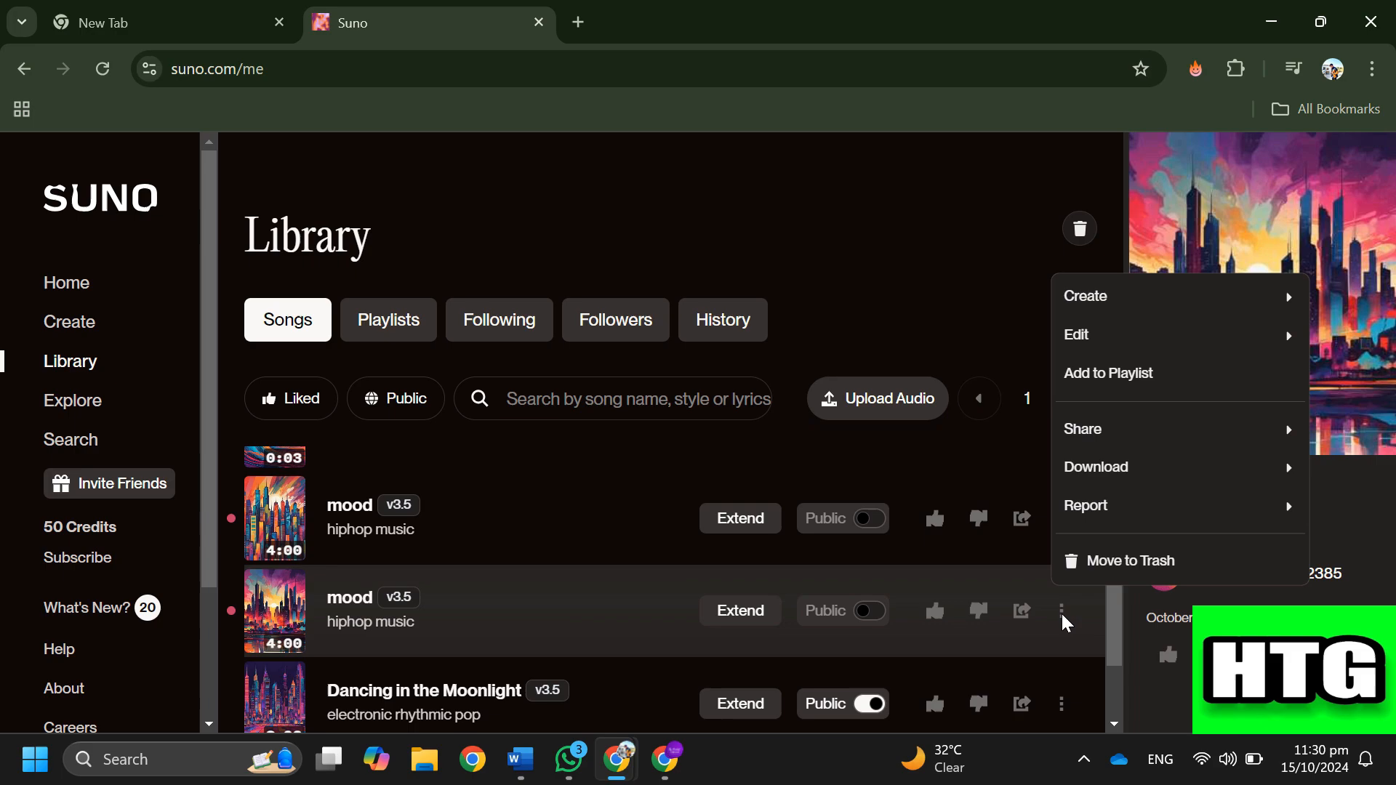
pyautogui.moveTo(1097, 467)
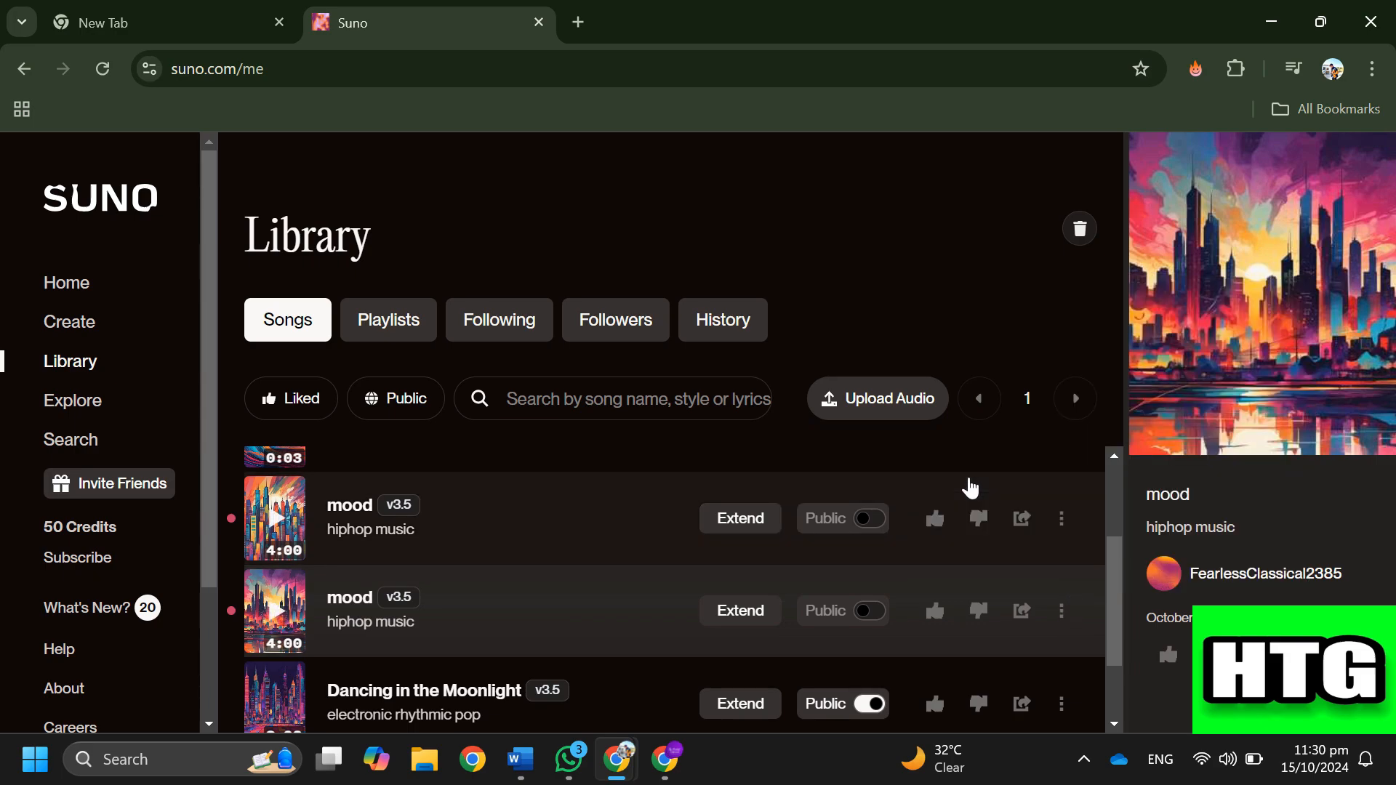
pyautogui.moveTo(965, 490)
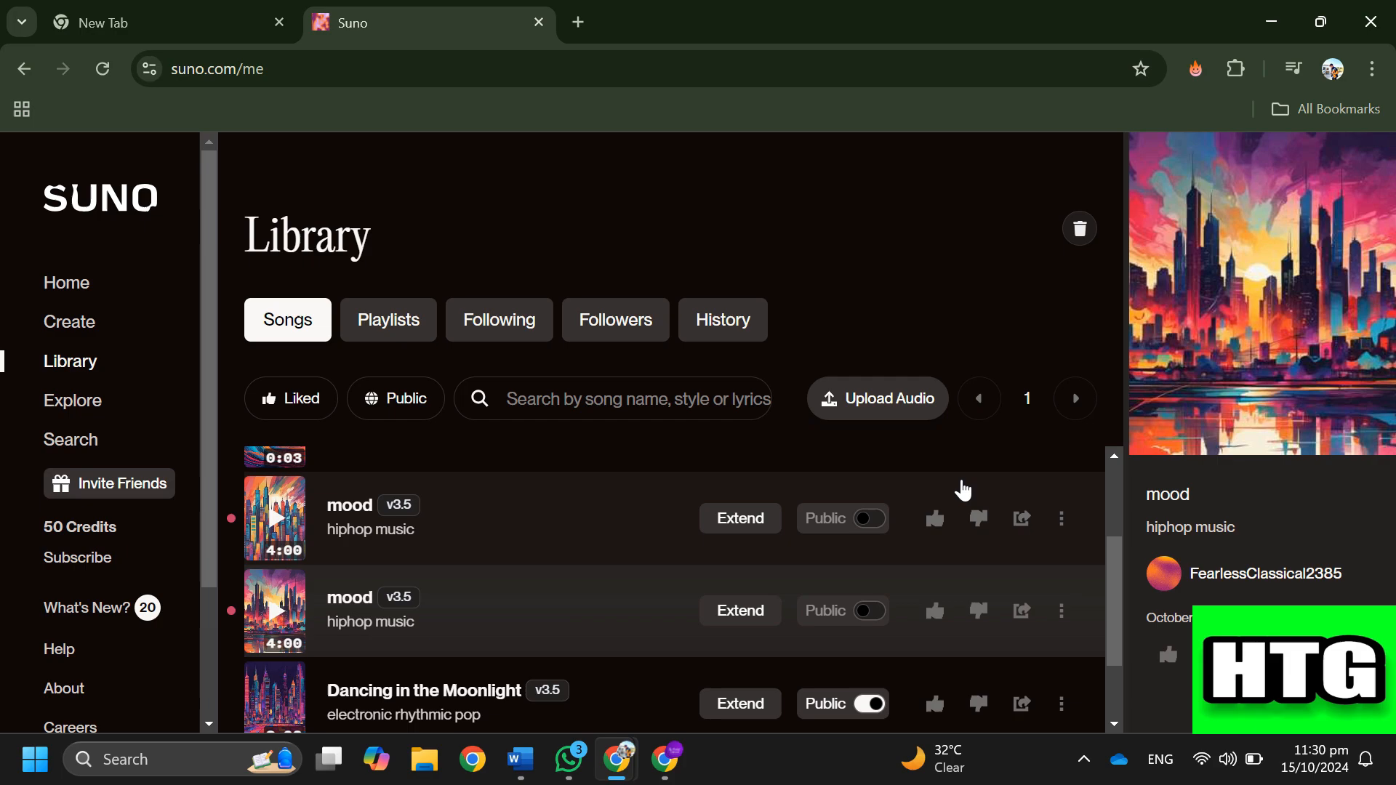